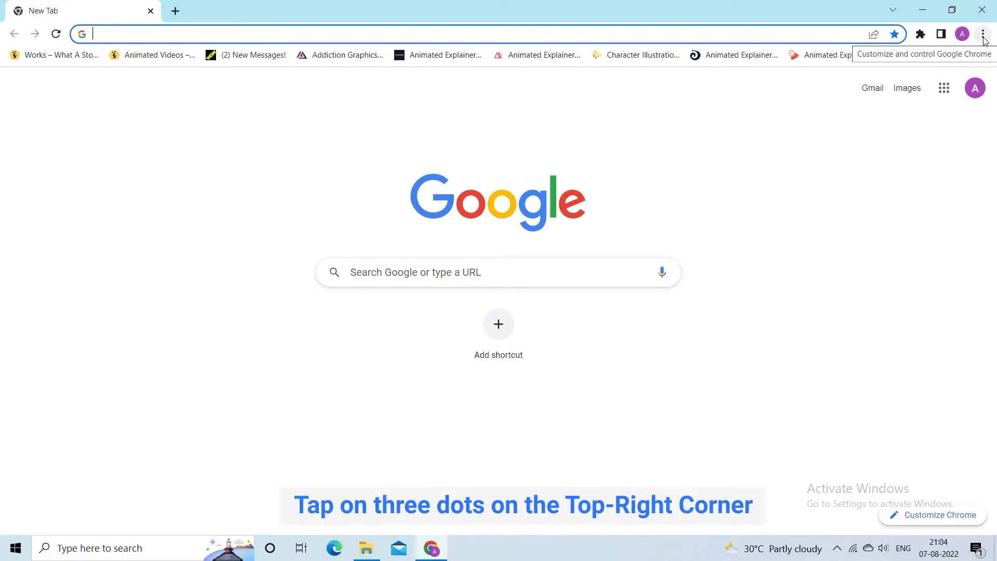
Step: Launch a new Incognito window from the Chrome menu
{"action": "left_click", "coordinate": [982, 34]}
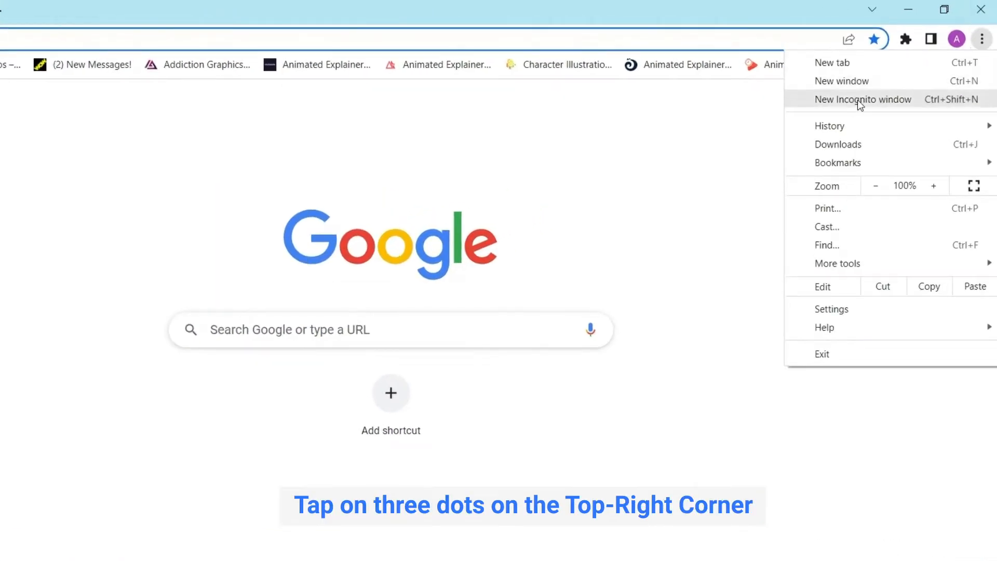
{"action": "left_click", "coordinate": [863, 100]}
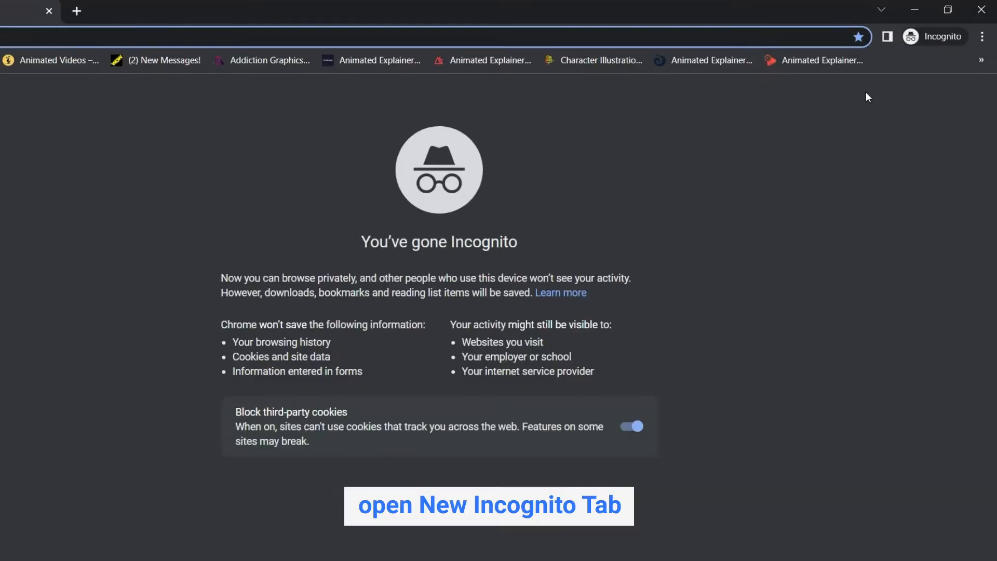
{"action": "left_click", "coordinate": [488, 505]}
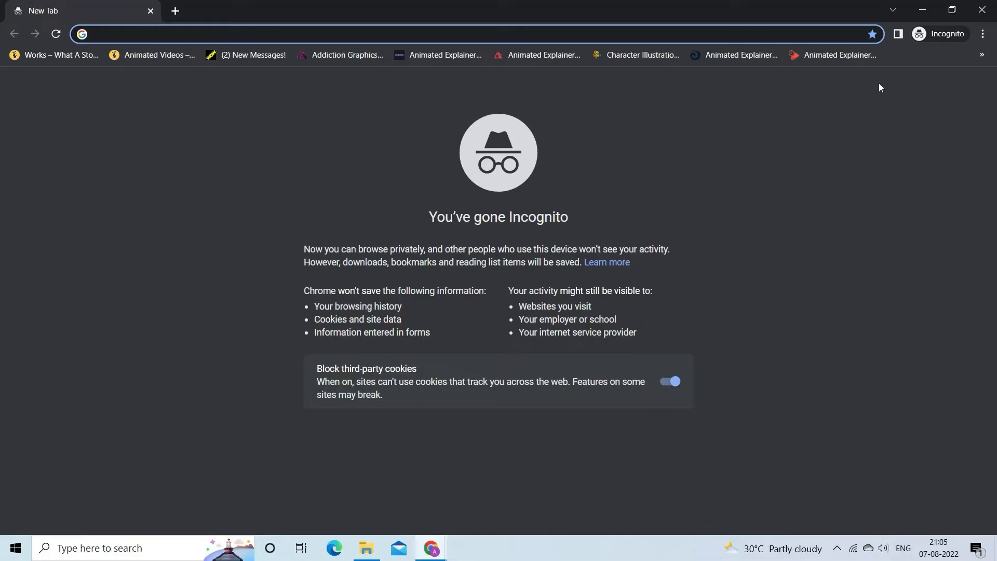
Step: Bring up the Extensions page via More tools in the Incognito window
{"action": "left_click", "coordinate": [985, 34]}
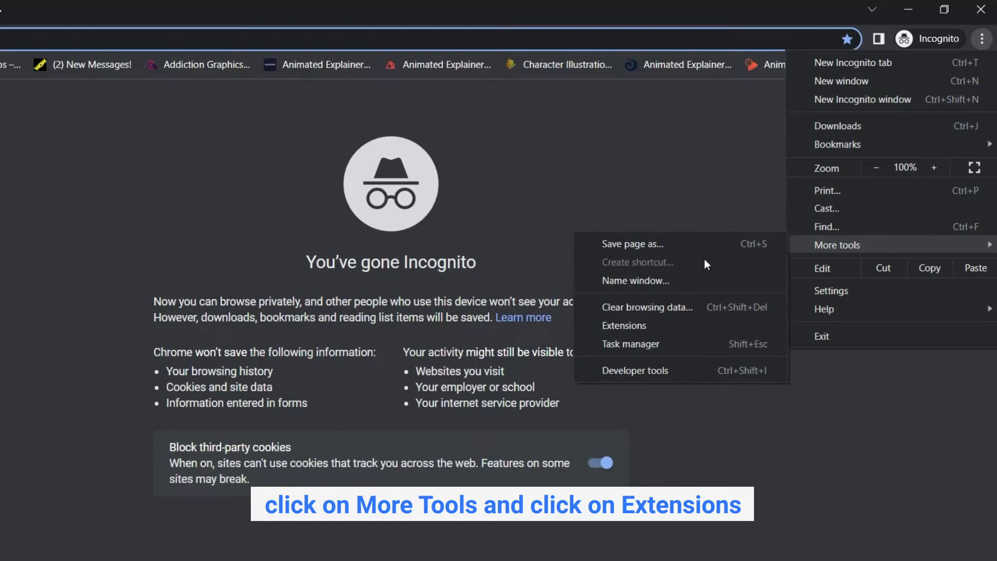
{"action": "mouse_move", "coordinate": [624, 325]}
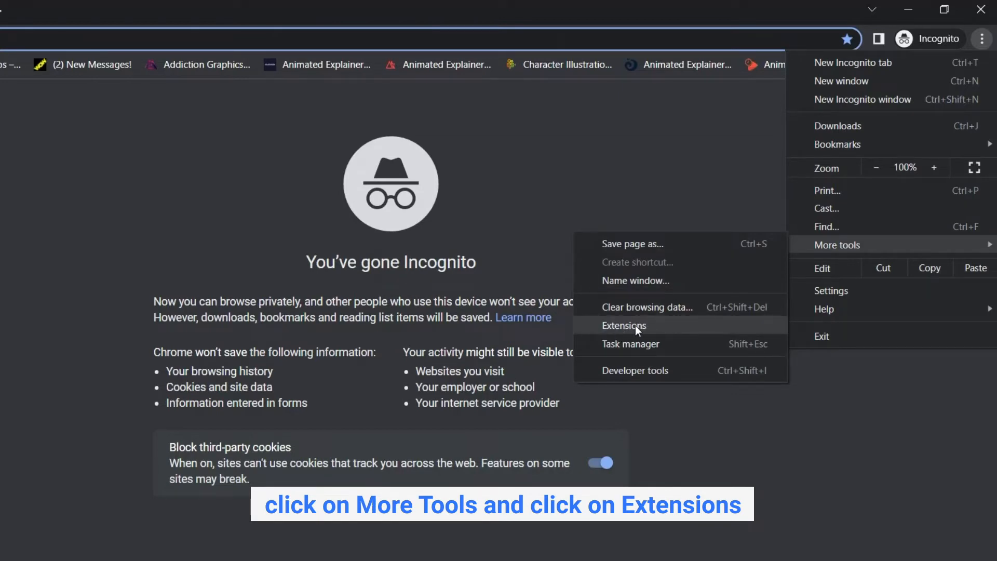
{"action": "left_click", "coordinate": [624, 325]}
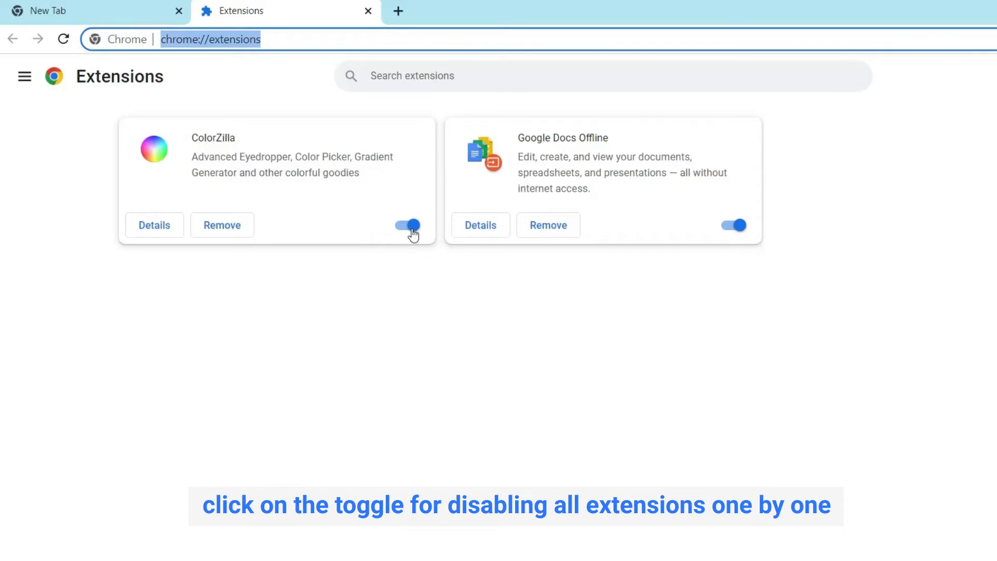
Step: Switch off the ColorZilla extension toggle on chrome://extensions
{"action": "left_click", "coordinate": [406, 224]}
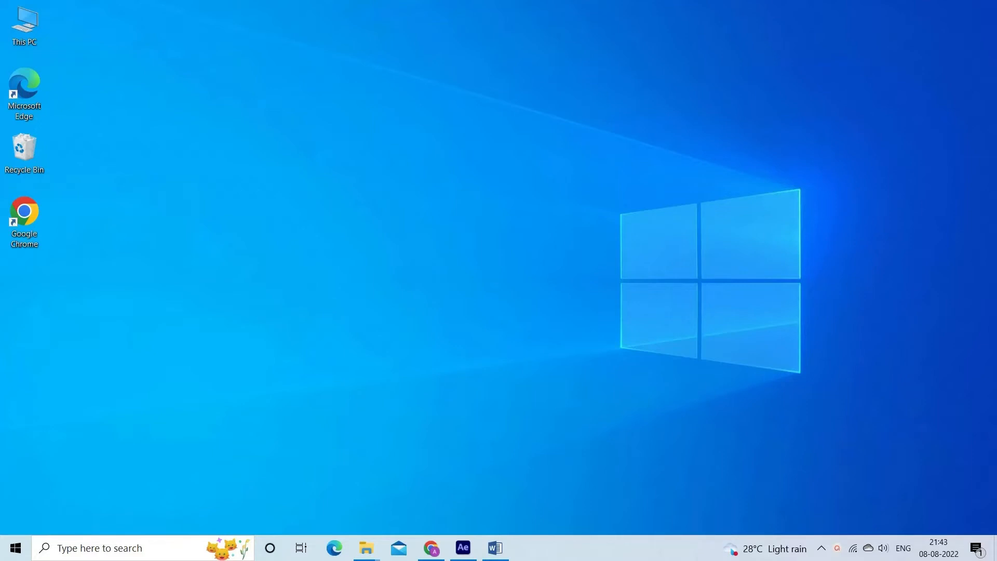
{"action": "mouse_move", "coordinate": [726, 473]}
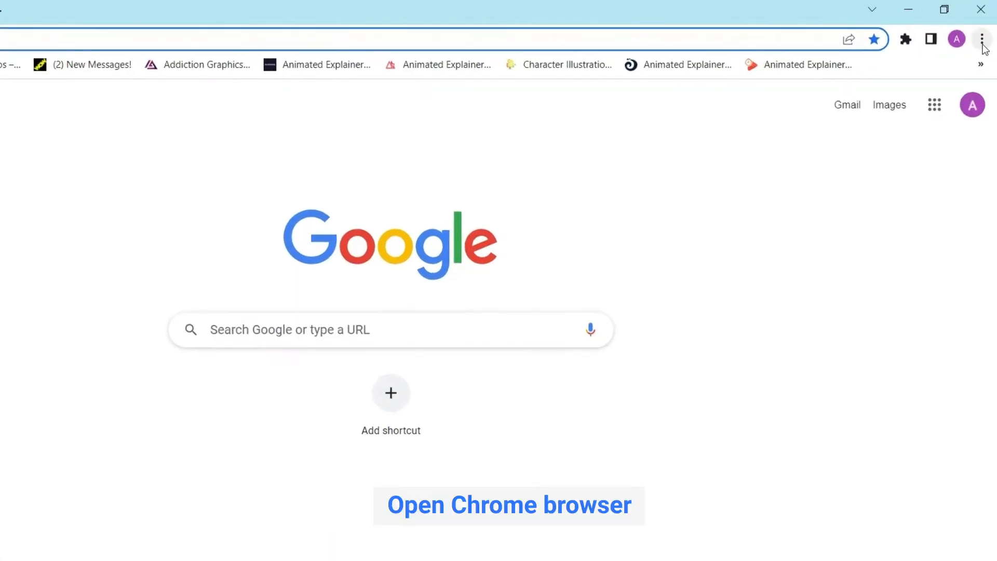
Step: Reach Clear browsing data from the Chrome menu's More tools
{"action": "left_click", "coordinate": [981, 40]}
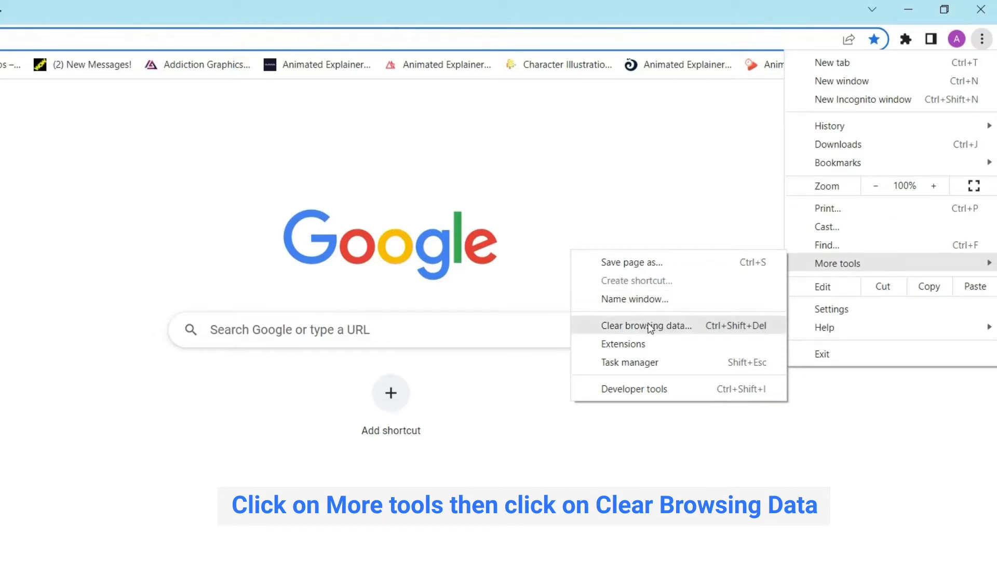
{"action": "left_click", "coordinate": [646, 325]}
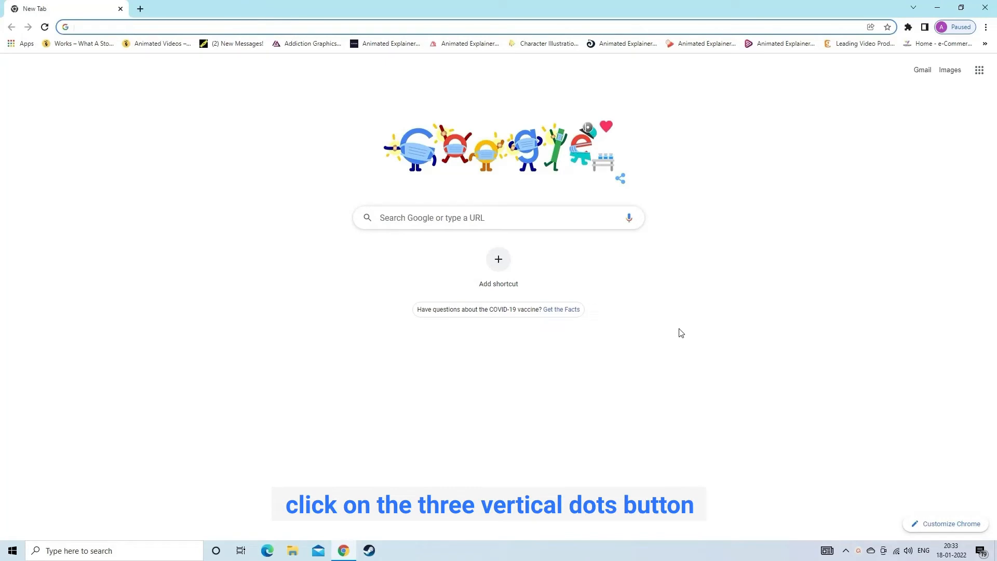
Step: Go to Chrome Settings > Advanced > System to disable hardware acceleration
{"action": "left_click", "coordinate": [985, 28]}
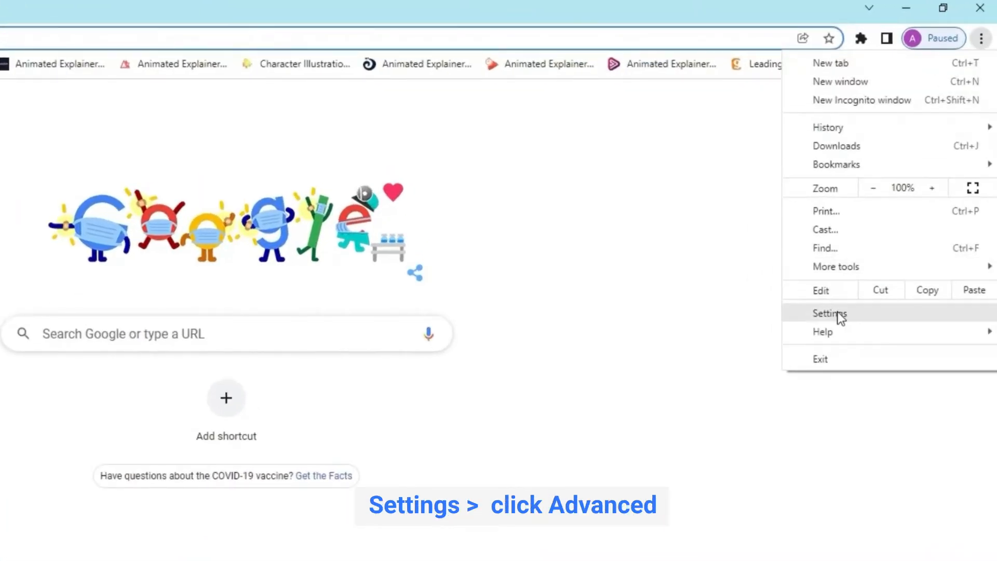
{"action": "left_click", "coordinate": [830, 312]}
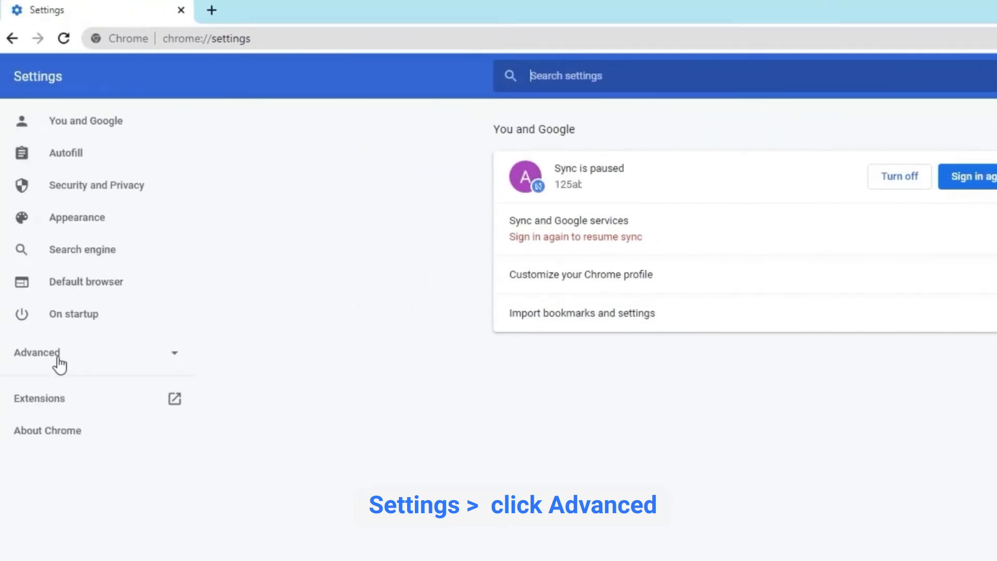
{"action": "left_click", "coordinate": [36, 352]}
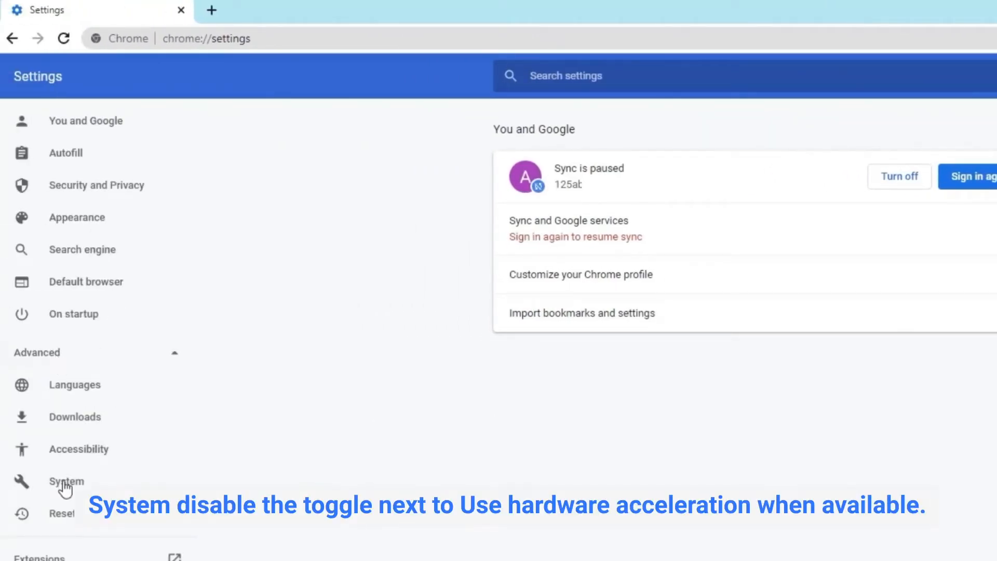
{"action": "left_click", "coordinate": [66, 481]}
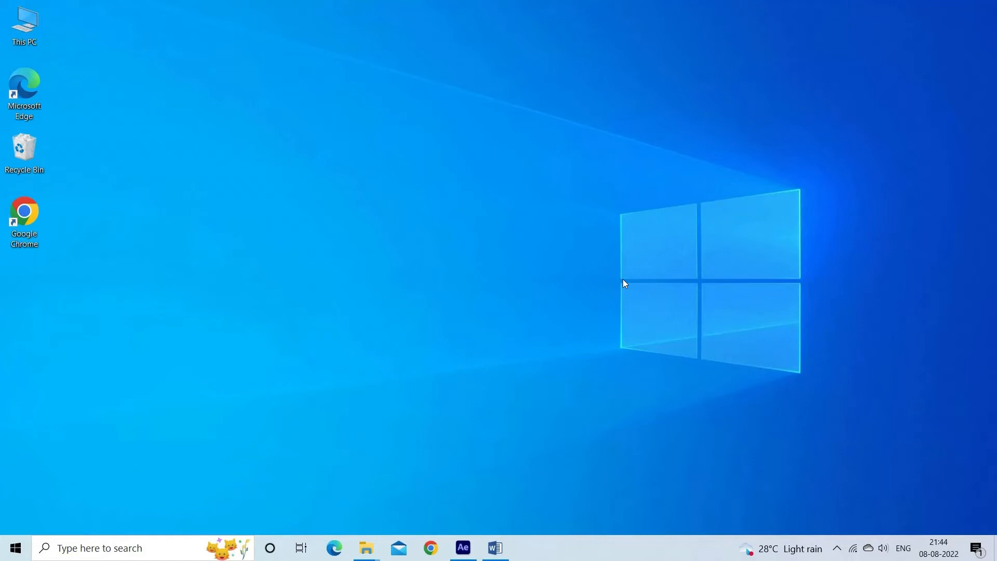
Step: Relaunch Chrome and check About Google Chrome, confirming version 97.0.4692.71 is up to date
{"action": "left_click", "coordinate": [430, 548]}
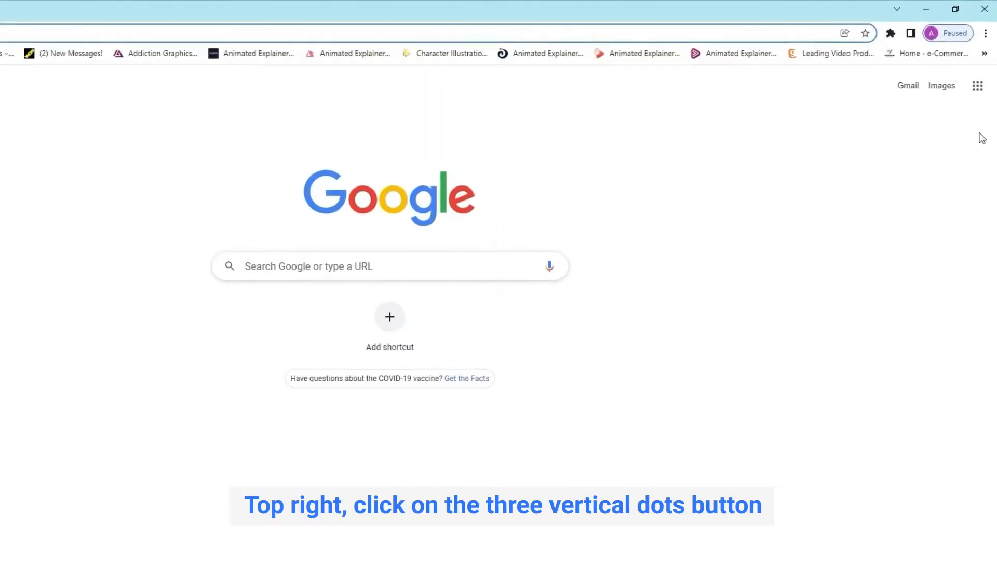
{"action": "left_click", "coordinate": [985, 34]}
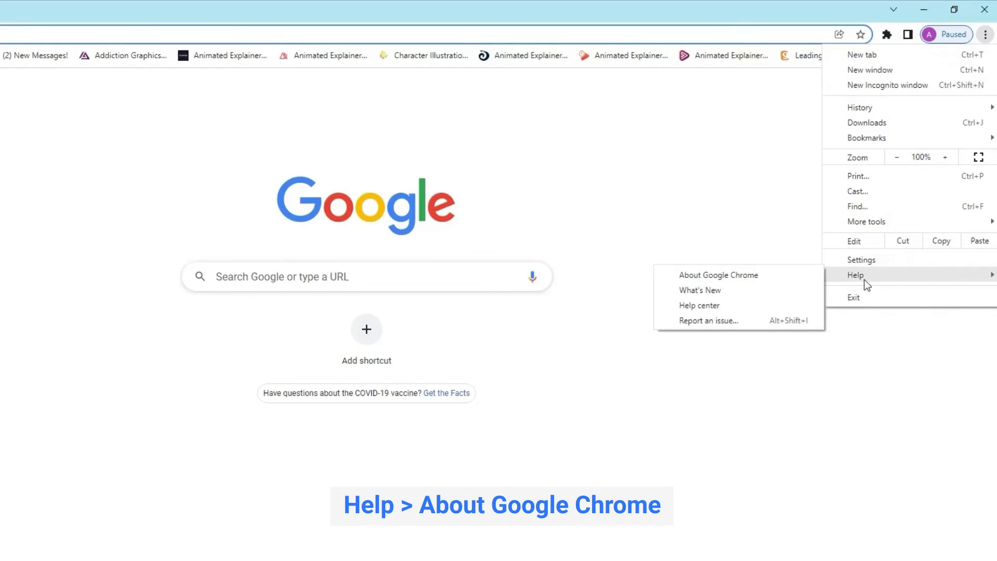
{"action": "mouse_move", "coordinate": [719, 275]}
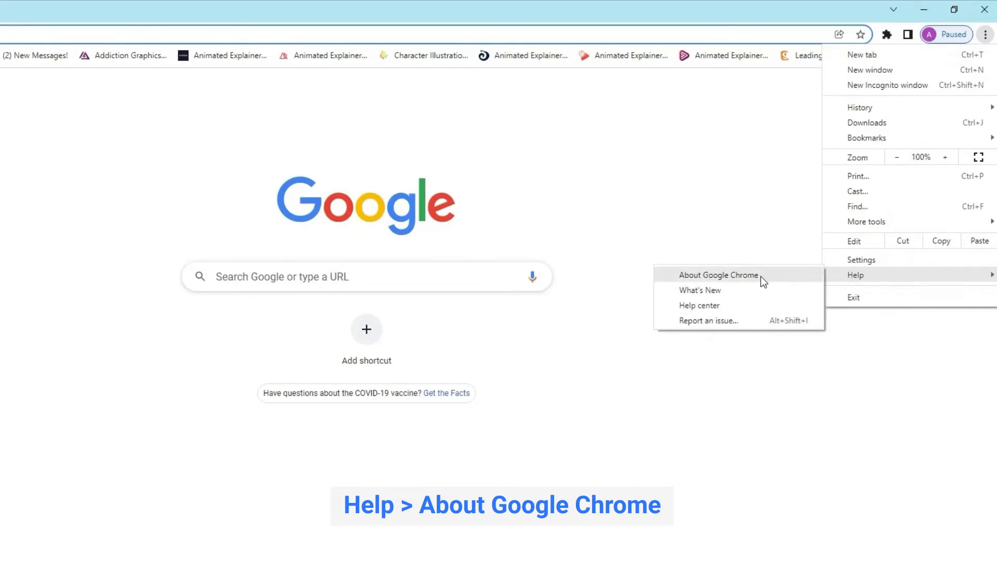
{"action": "left_click", "coordinate": [717, 275]}
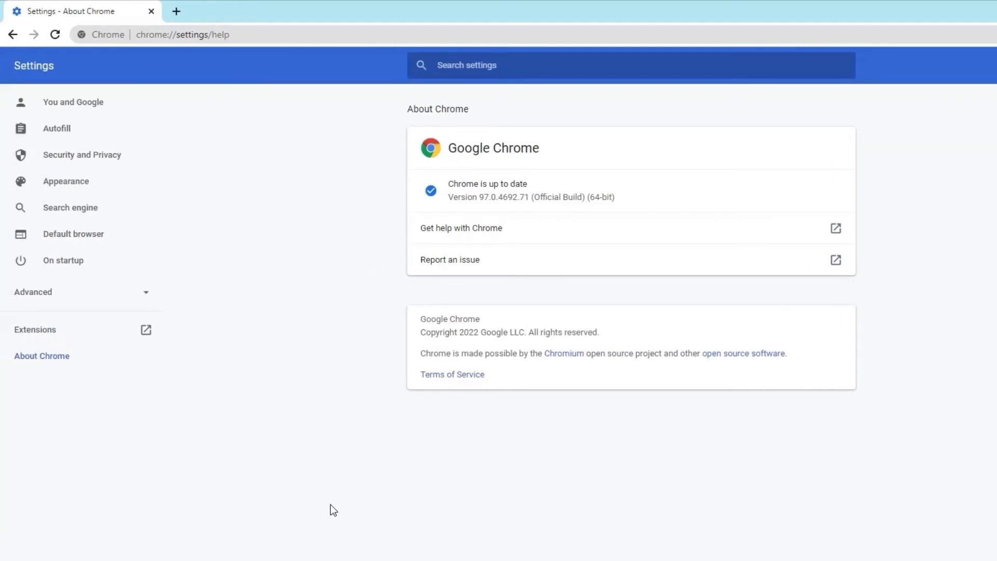
{"action": "mouse_move", "coordinate": [511, 429]}
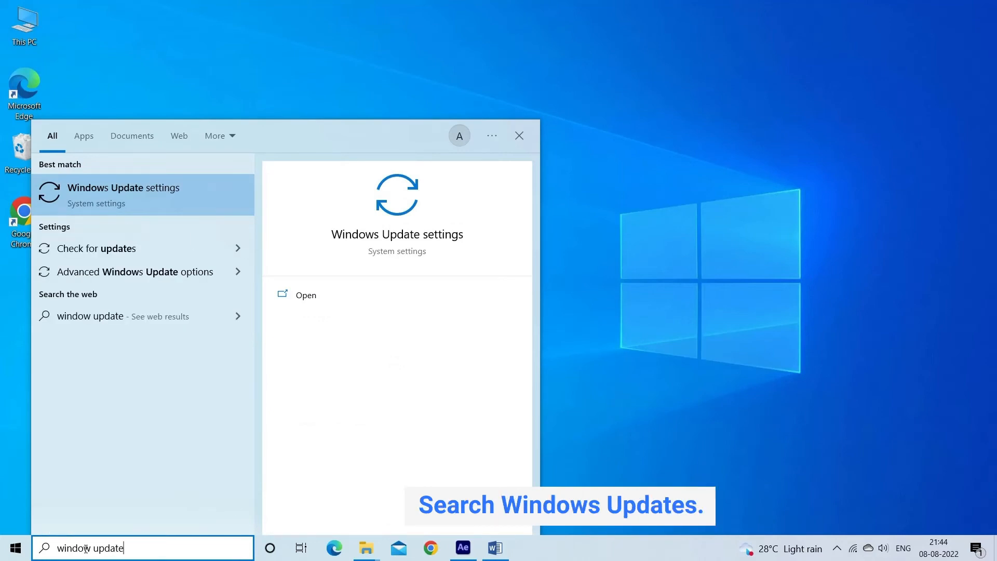
Step: Open Windows Update settings from taskbar search and run Check for updates
{"action": "left_click", "coordinate": [123, 187]}
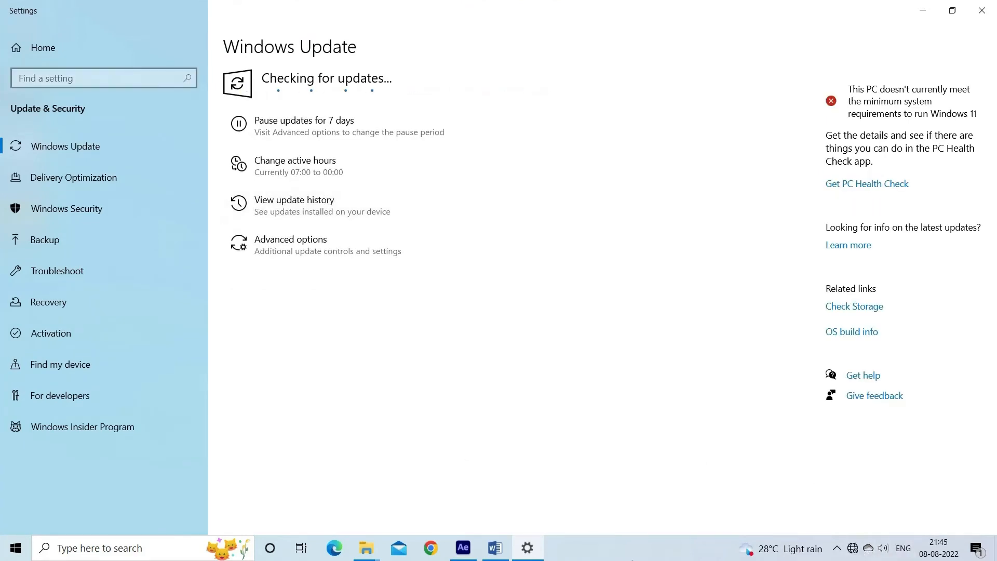
{"action": "left_click", "coordinate": [294, 199]}
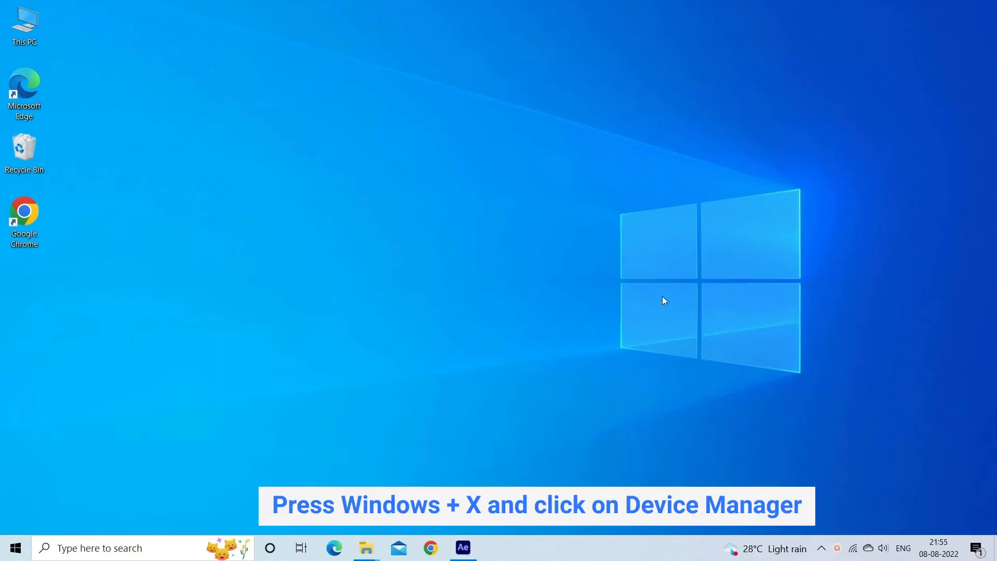
Step: Reach NVIDIA High Definition Audio under Sound, video and game controllers in Device Manager
{"action": "key", "text": "Win+X"}
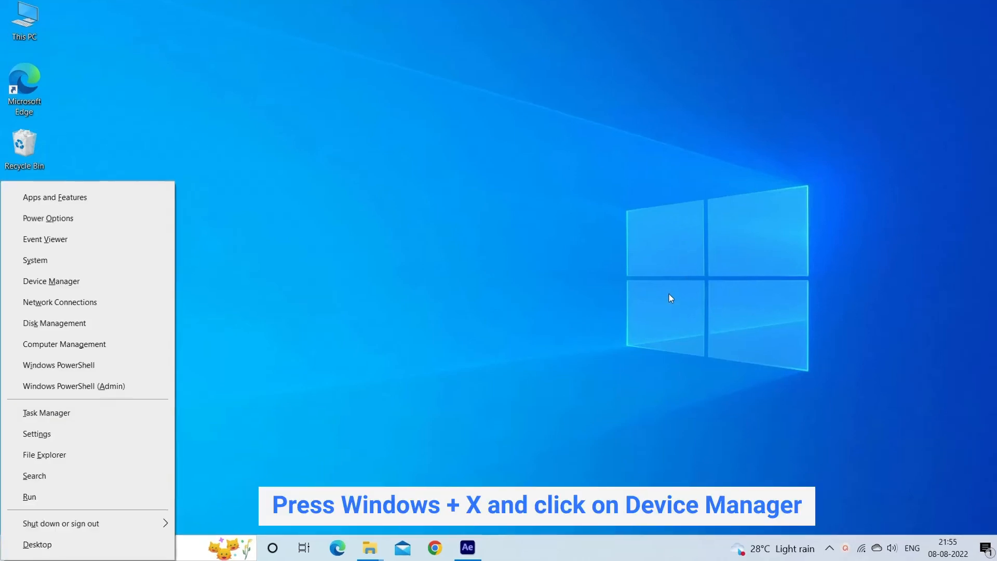
{"action": "left_click", "coordinate": [51, 281]}
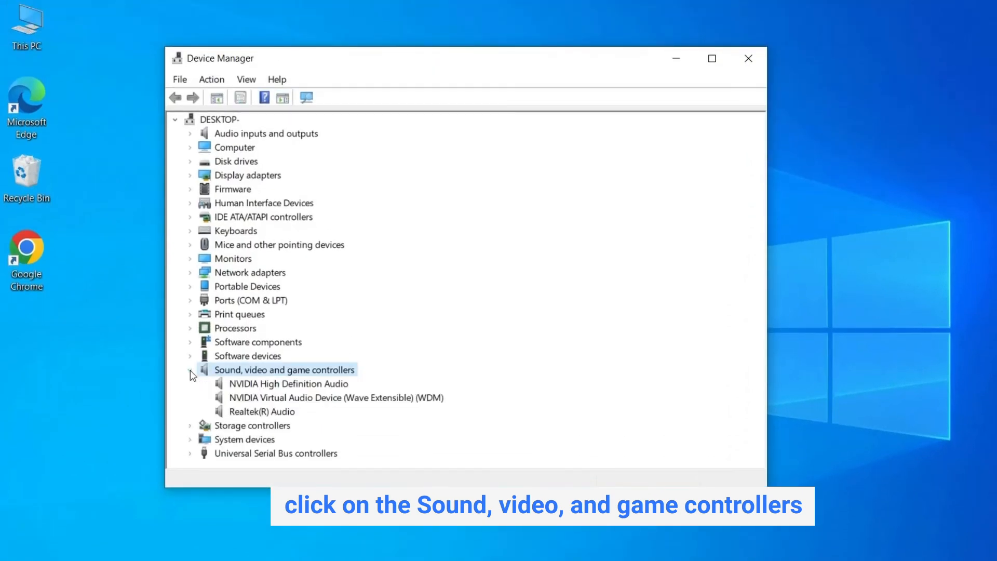
{"action": "left_click", "coordinate": [190, 369]}
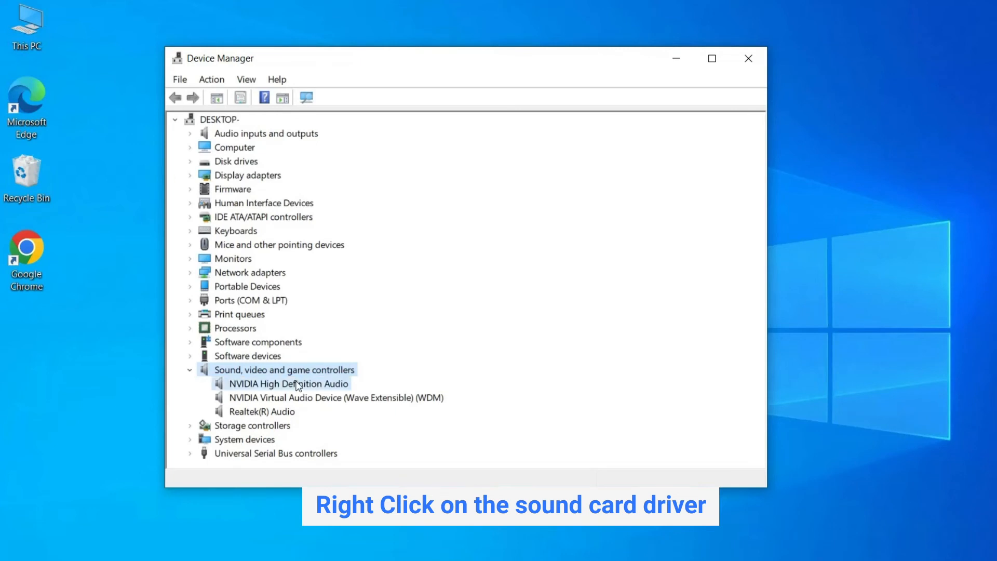
{"action": "right_click", "coordinate": [288, 384]}
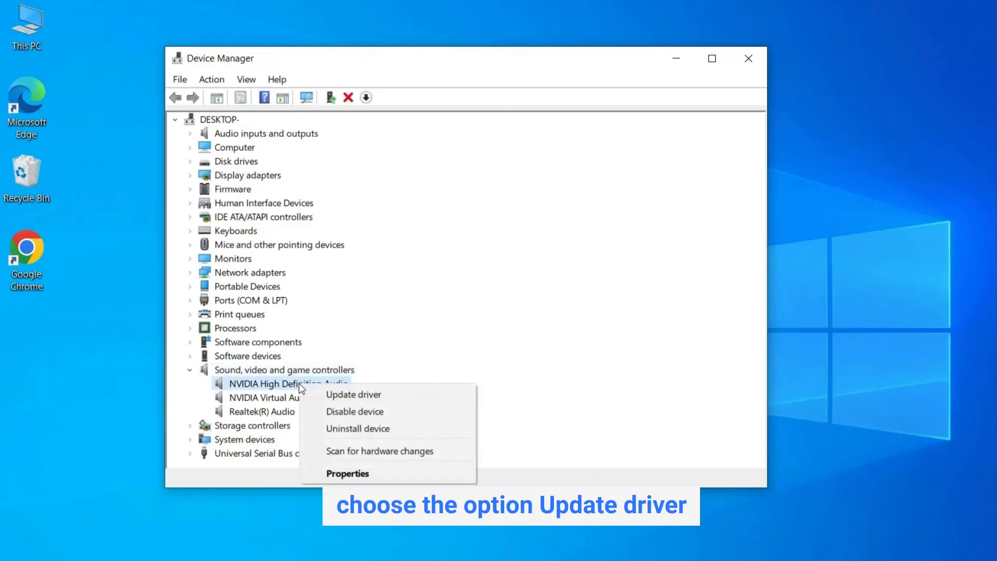
Step: Update the NVIDIA audio driver automatically; best driver already installed, close the result
{"action": "left_click", "coordinate": [354, 394]}
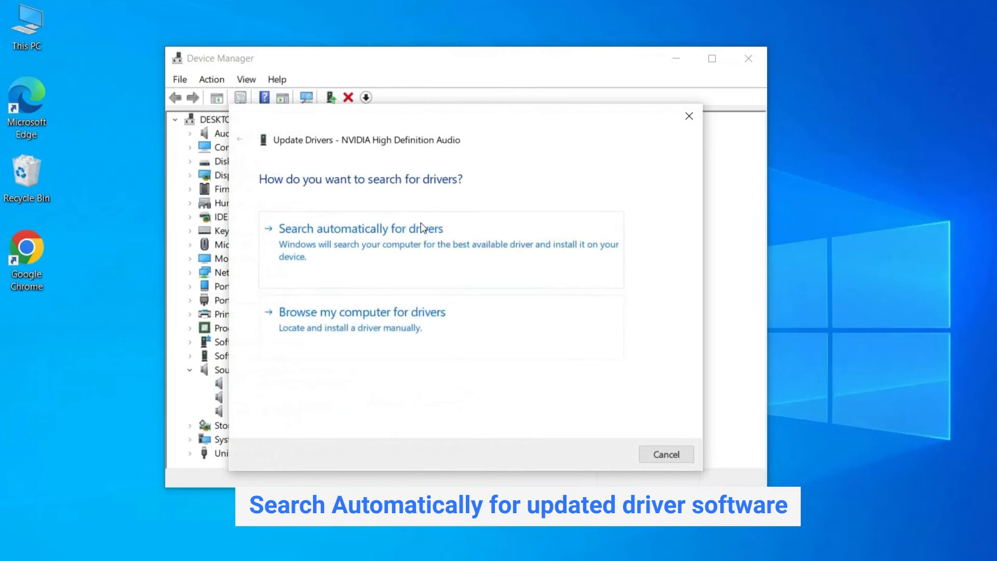
{"action": "mouse_move", "coordinate": [407, 237]}
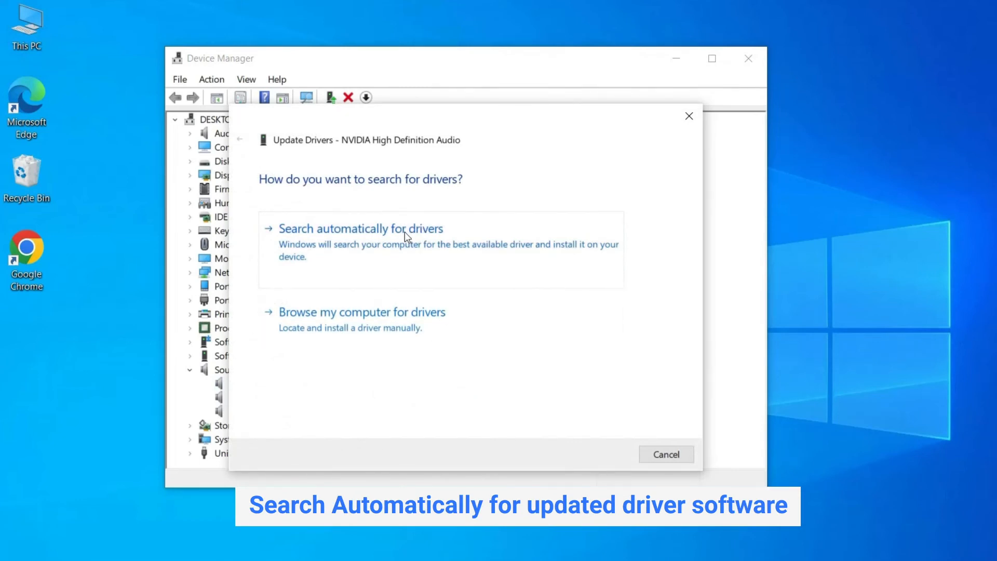
{"action": "left_click", "coordinate": [360, 228]}
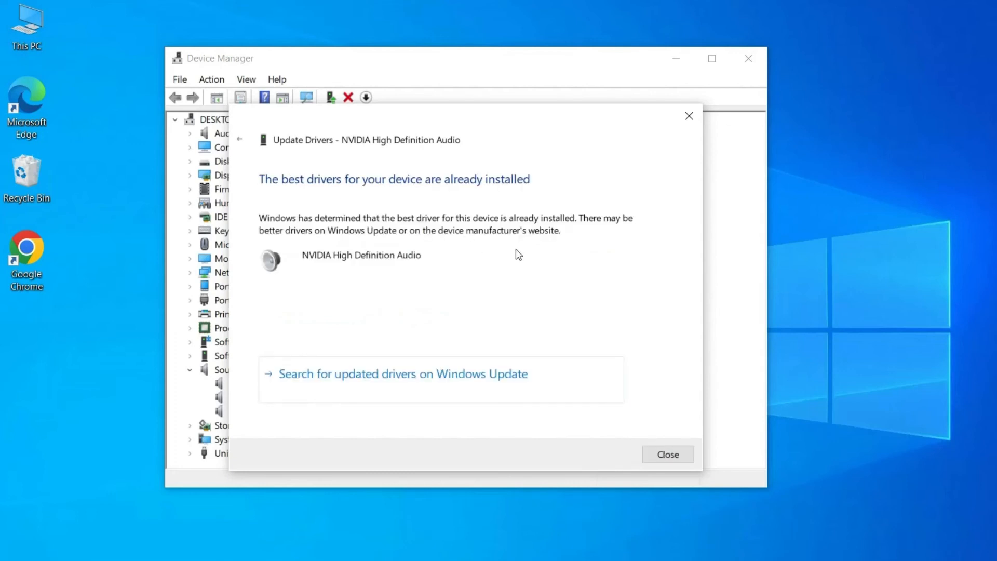
{"action": "left_click", "coordinate": [666, 454]}
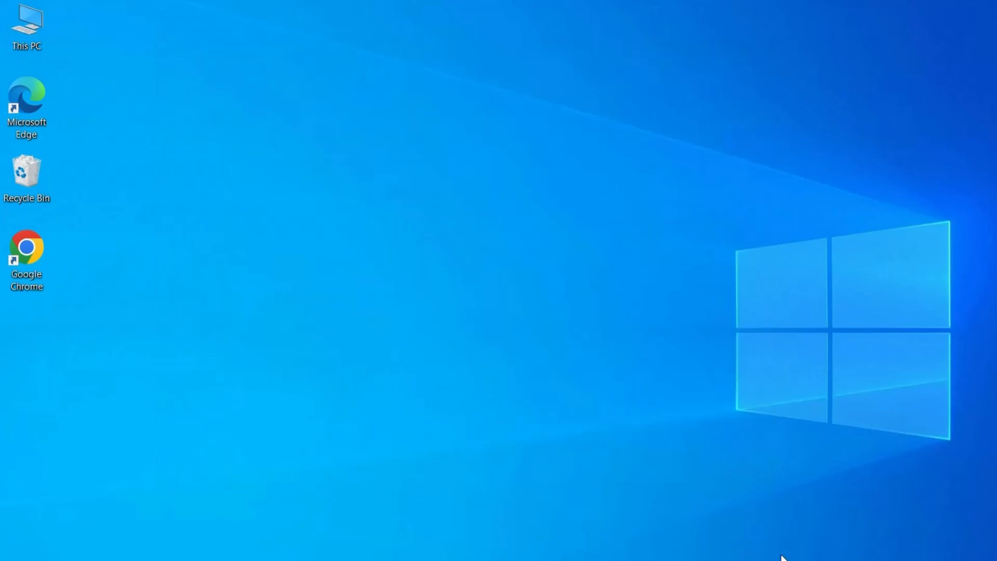